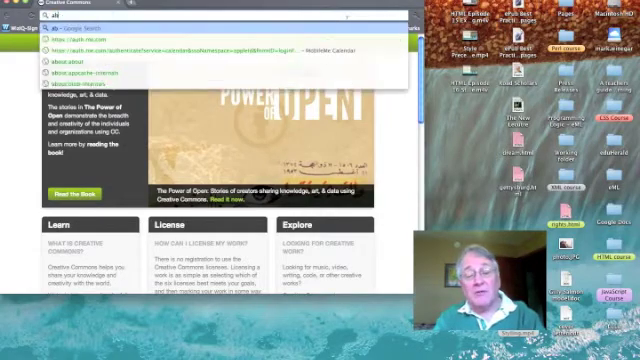
text(aba)
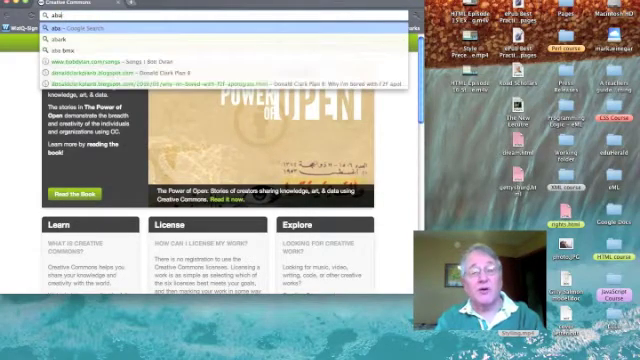
text(abraha)
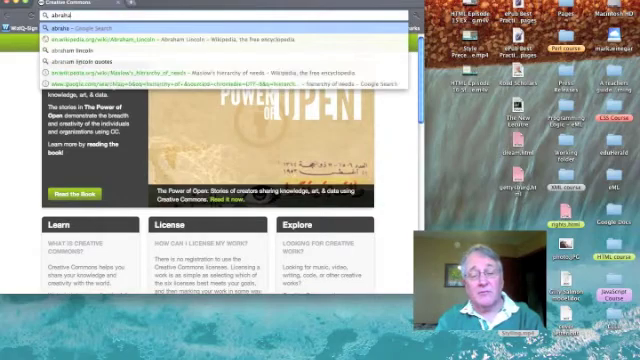